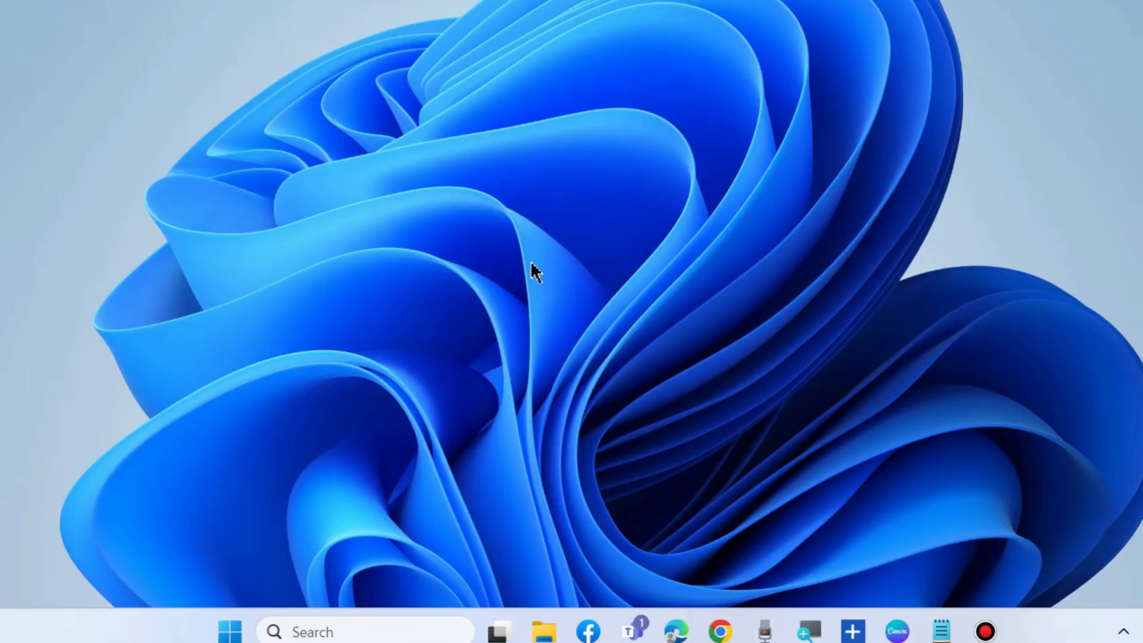
pyautogui.moveTo(467, 310)
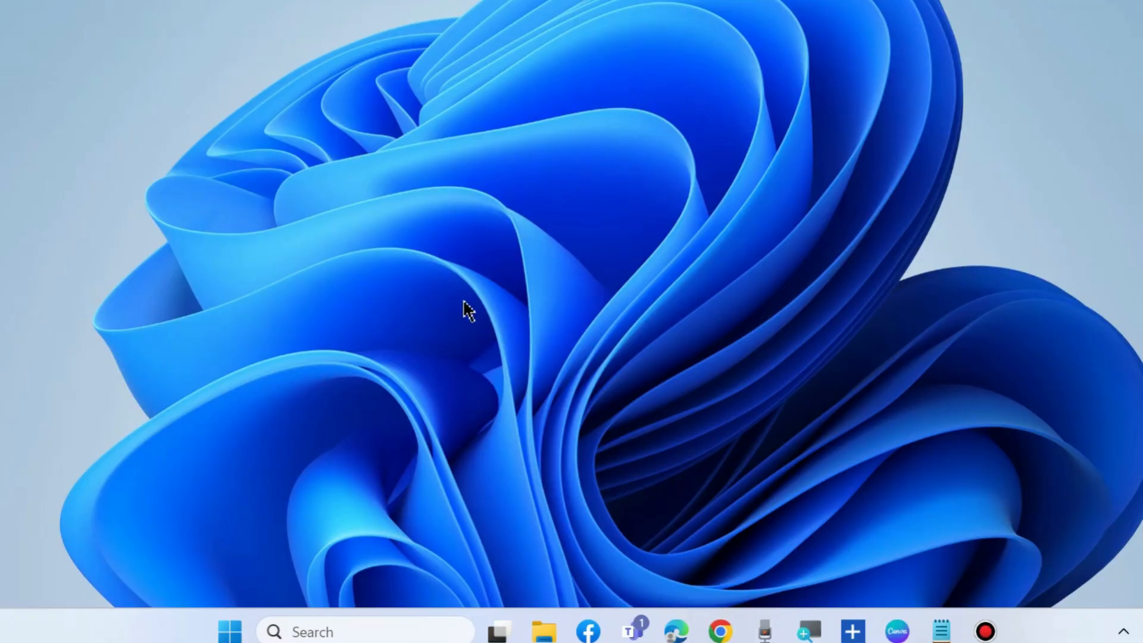
# - Reach the Display settings page from the desktop shortcut menu
pyautogui.click(229, 631)
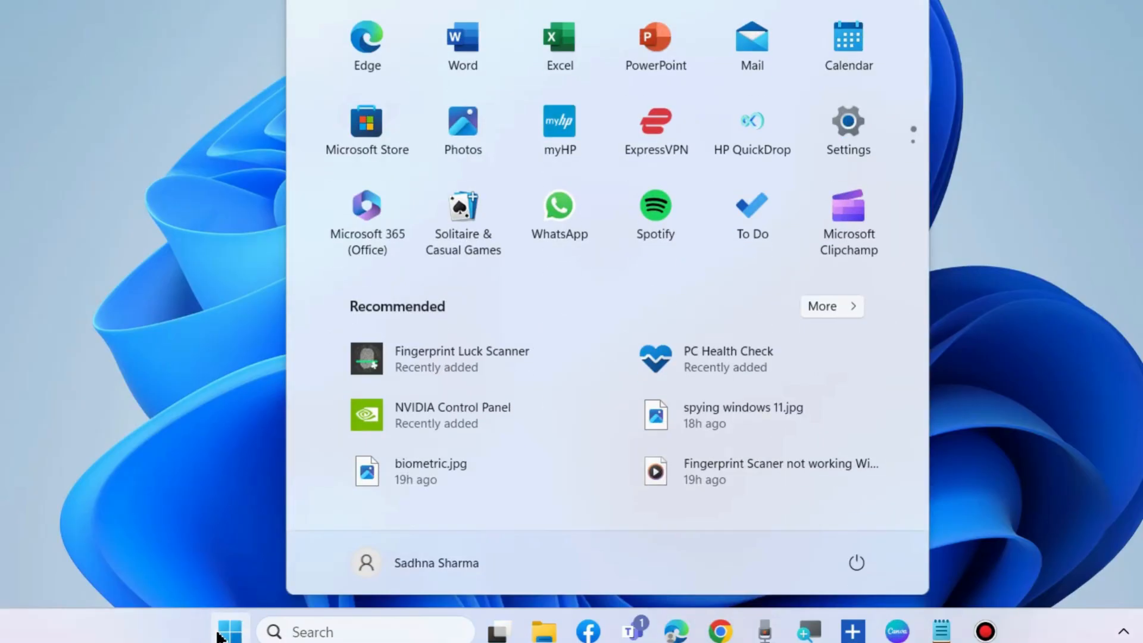
pyautogui.click(856, 563)
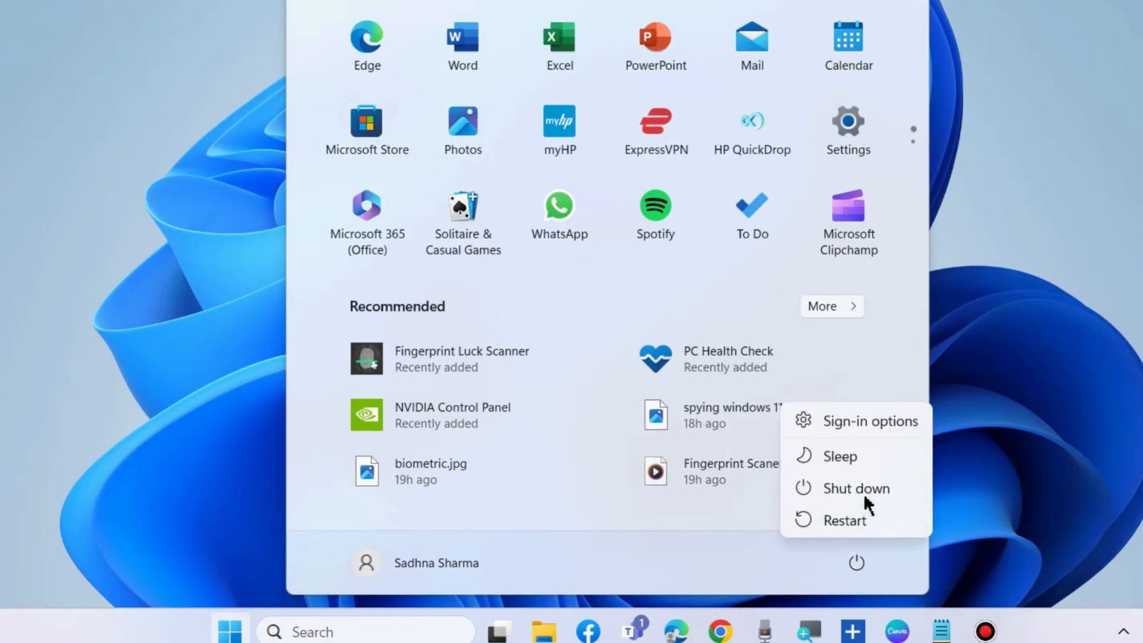
pyautogui.moveTo(856, 532)
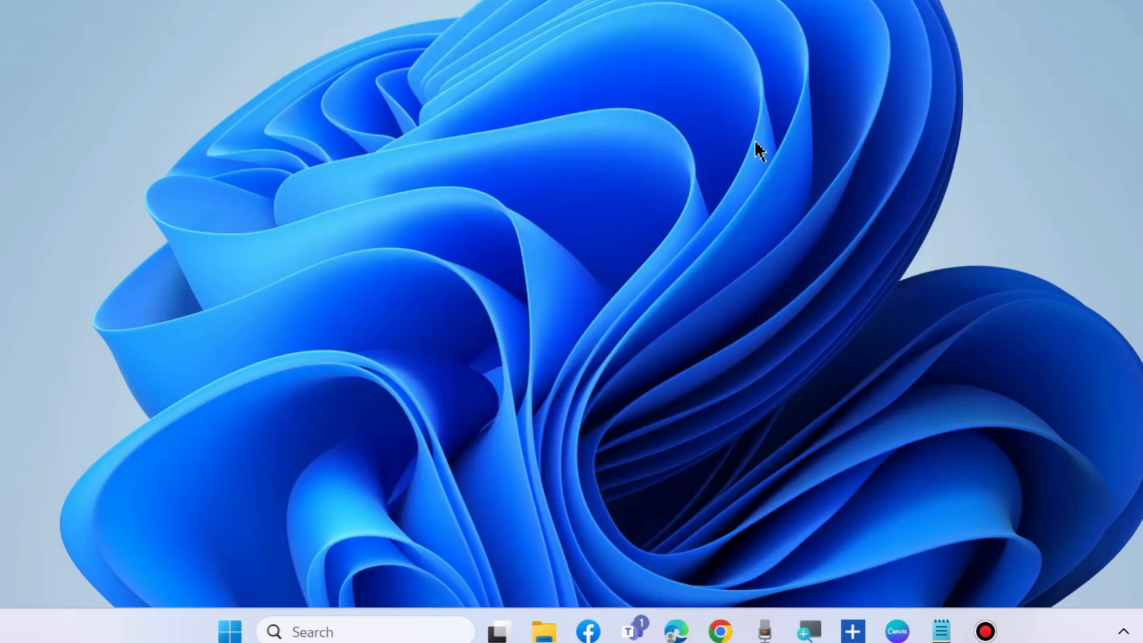
pyautogui.moveTo(368, 165)
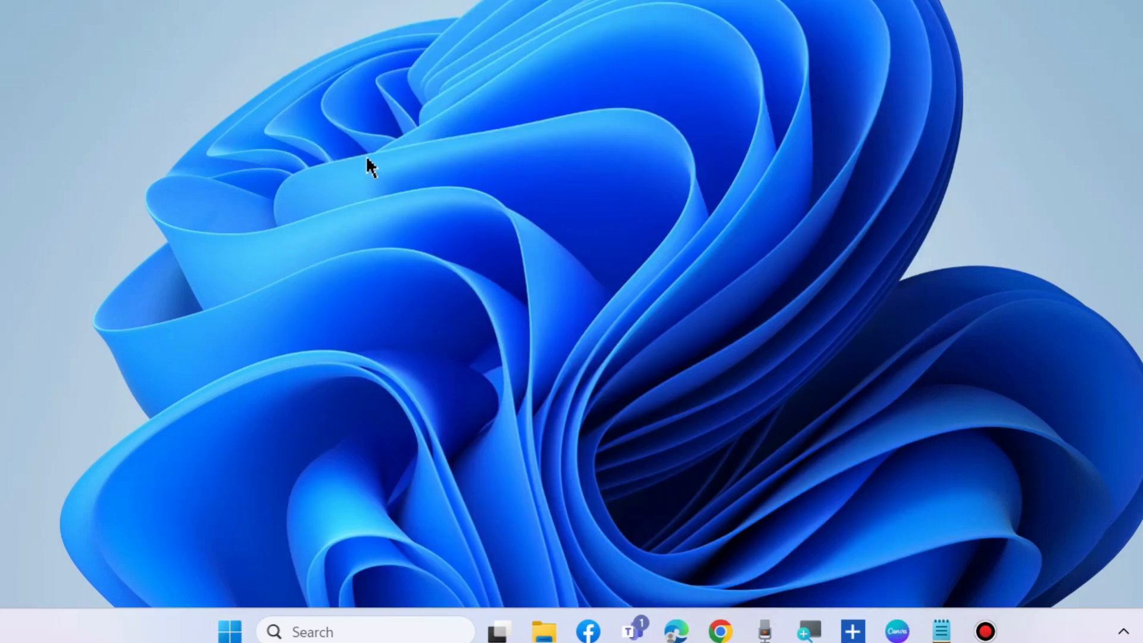
pyautogui.rightClick(368, 165)
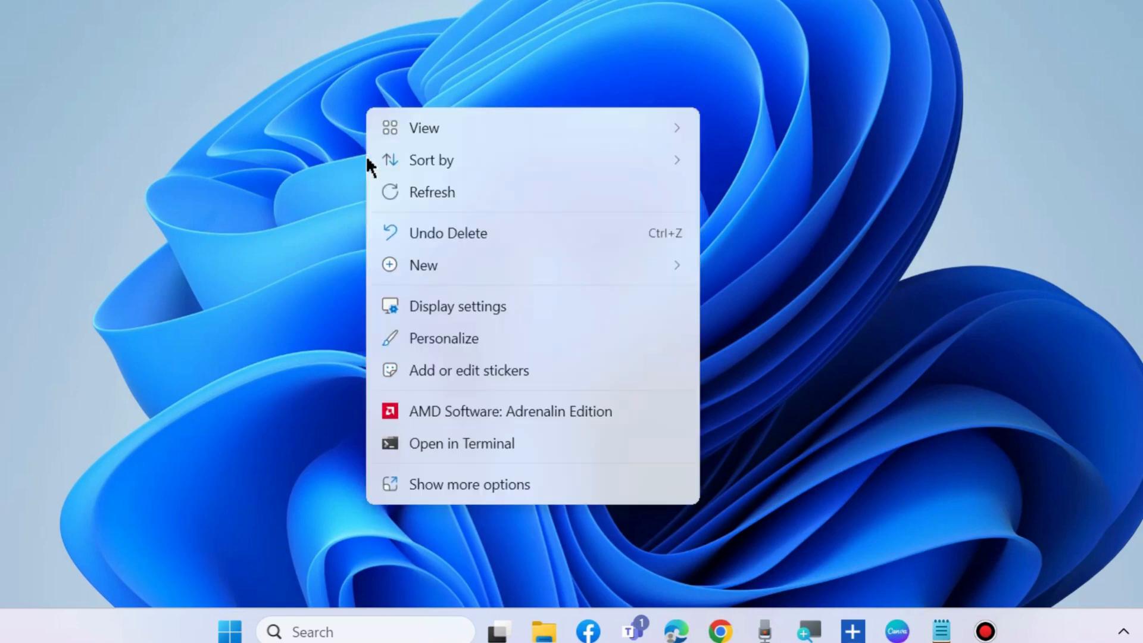
pyautogui.moveTo(486, 320)
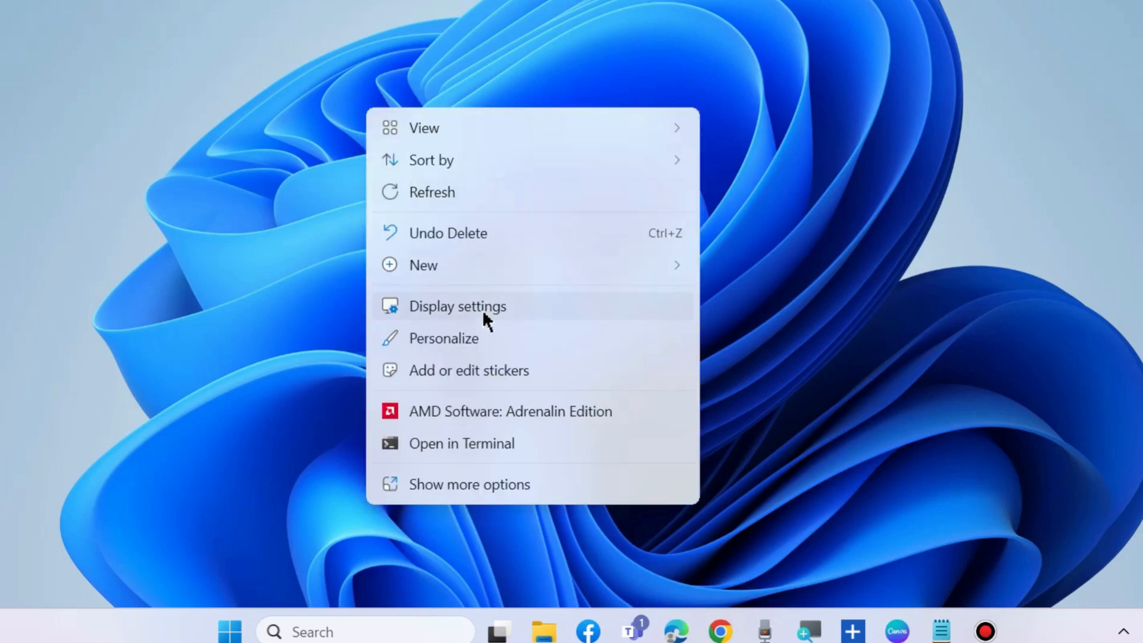
pyautogui.click(457, 306)
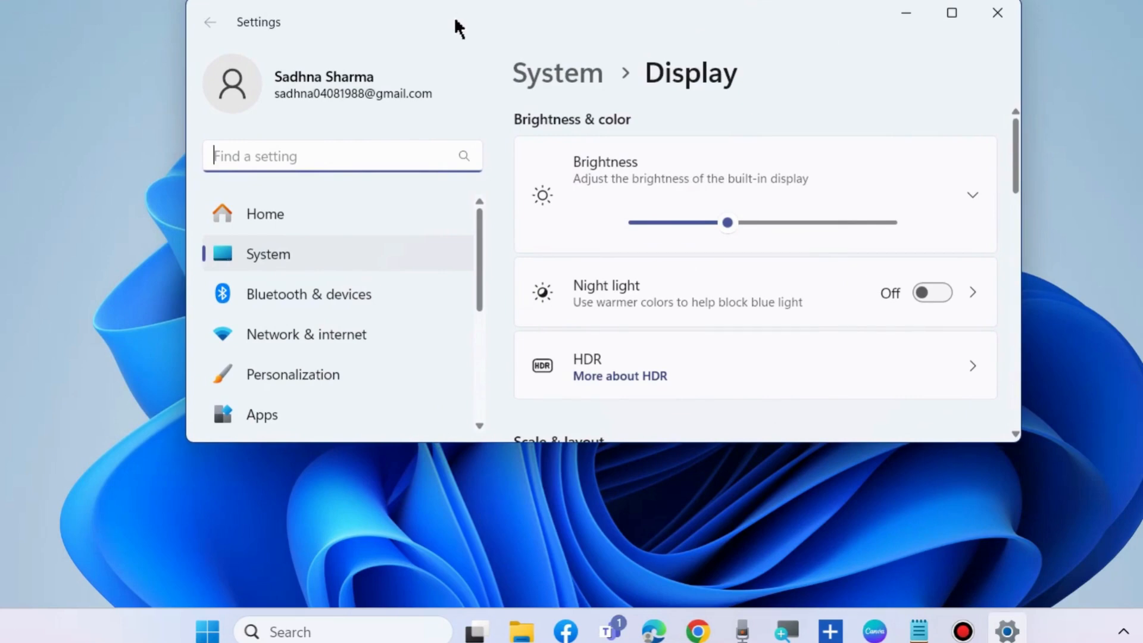
pyautogui.moveTo(733, 347)
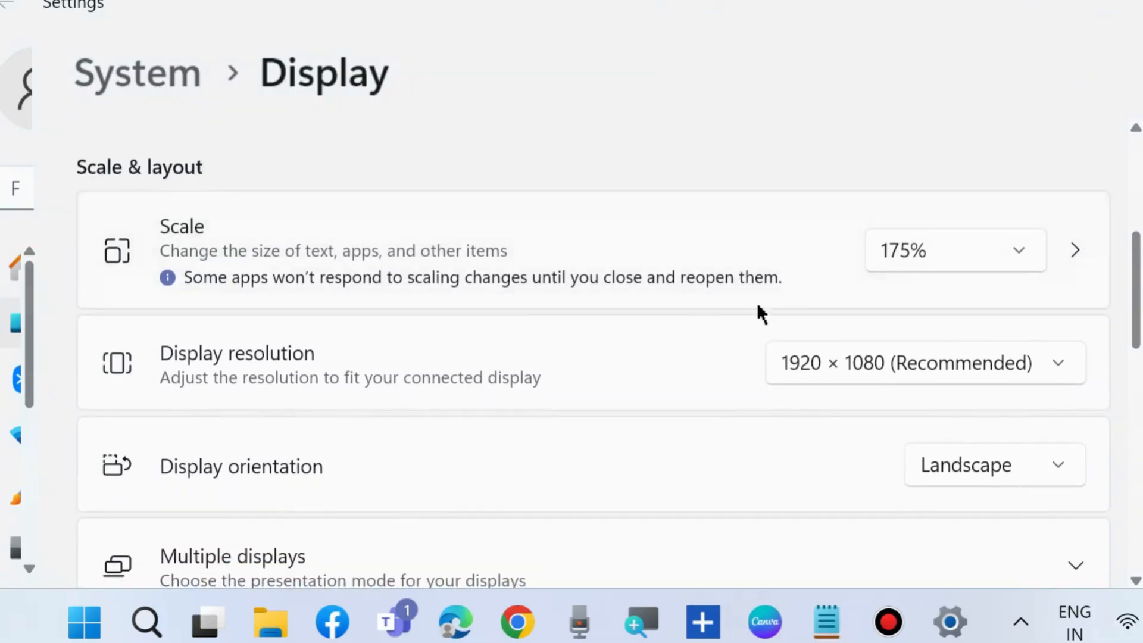
# - Check the Scale and Display resolution choices, keeping 175% and 1920 × 1080 (Recommended)
pyautogui.click(955, 250)
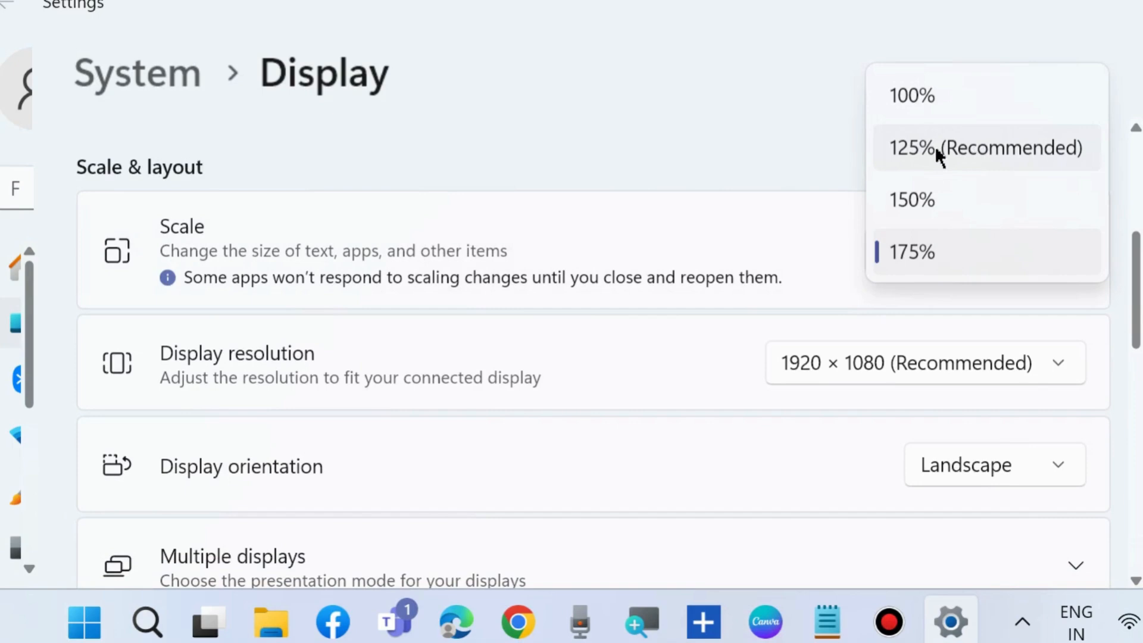
pyautogui.click(911, 251)
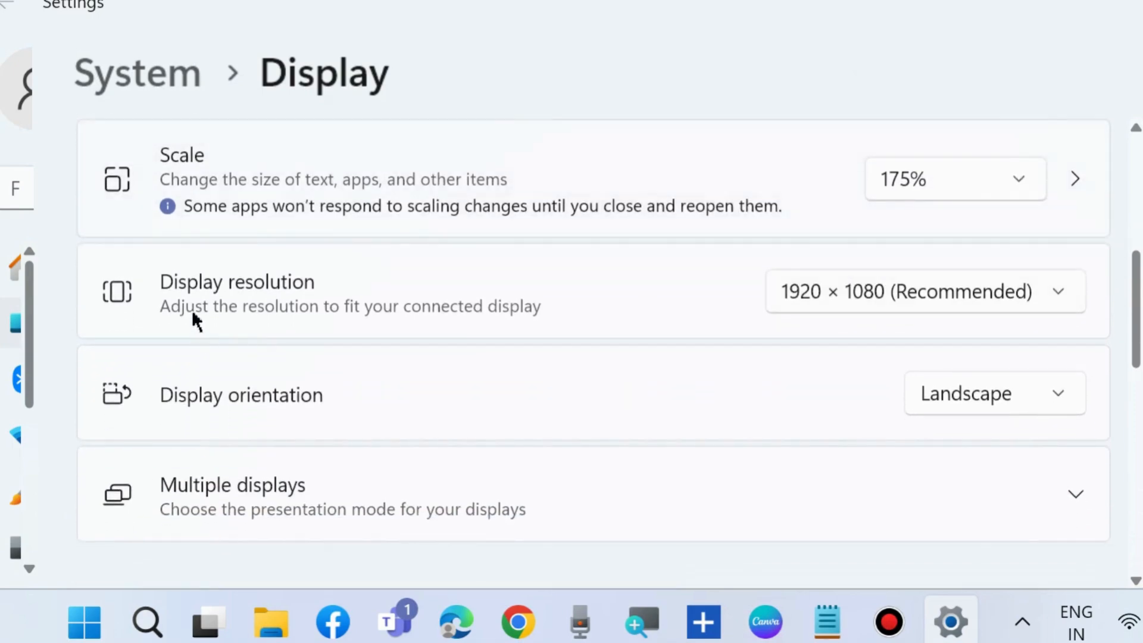
pyautogui.moveTo(1047, 303)
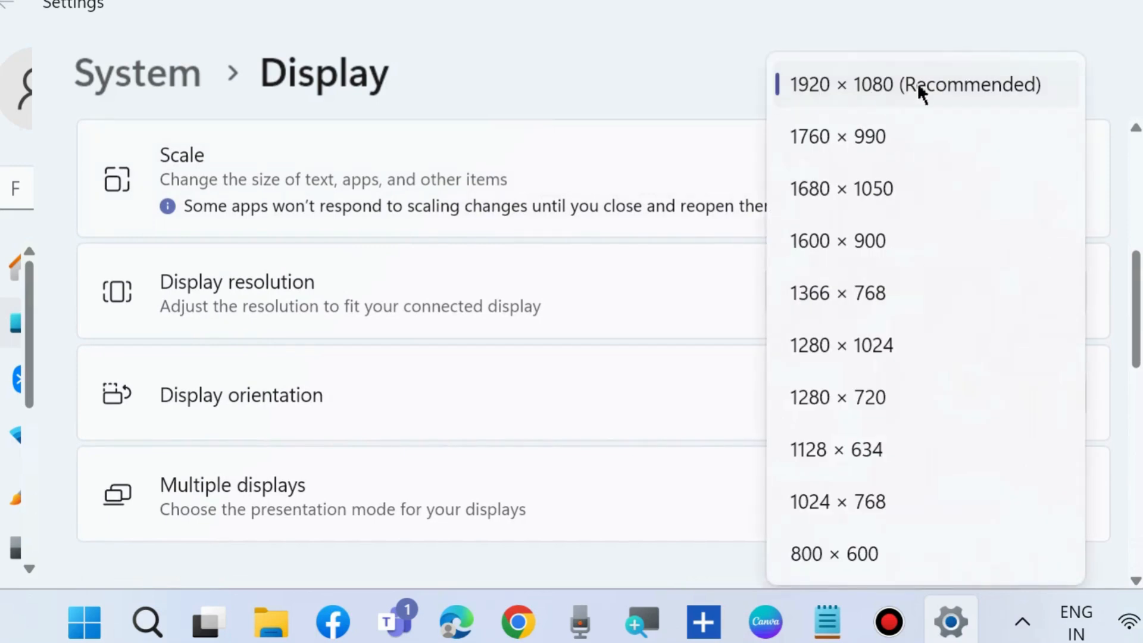
pyautogui.click(915, 84)
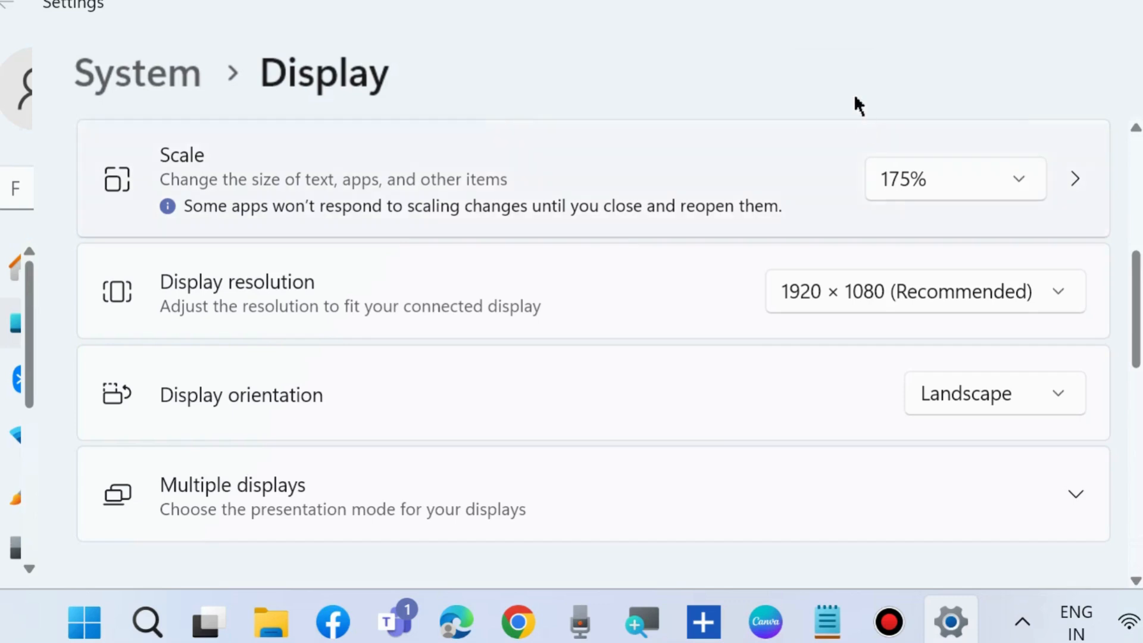
pyautogui.moveTo(686, 356)
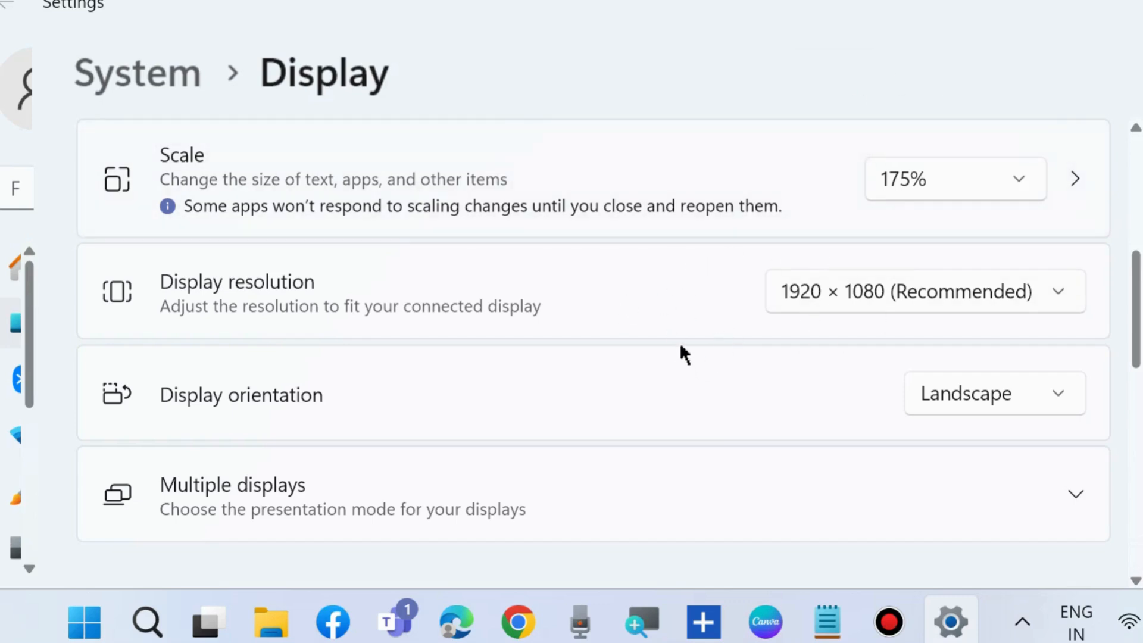
# - In Advanced display, review the refresh rate choices and keep 60 Hz, then close Settings
pyautogui.scroll(-3)
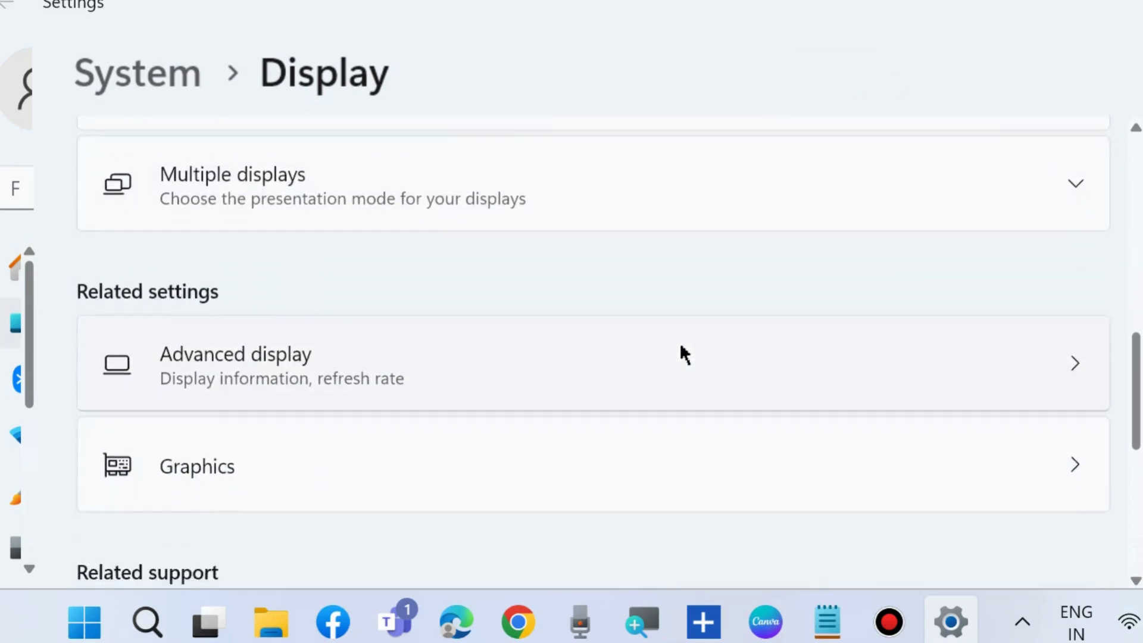
pyautogui.scroll(-3)
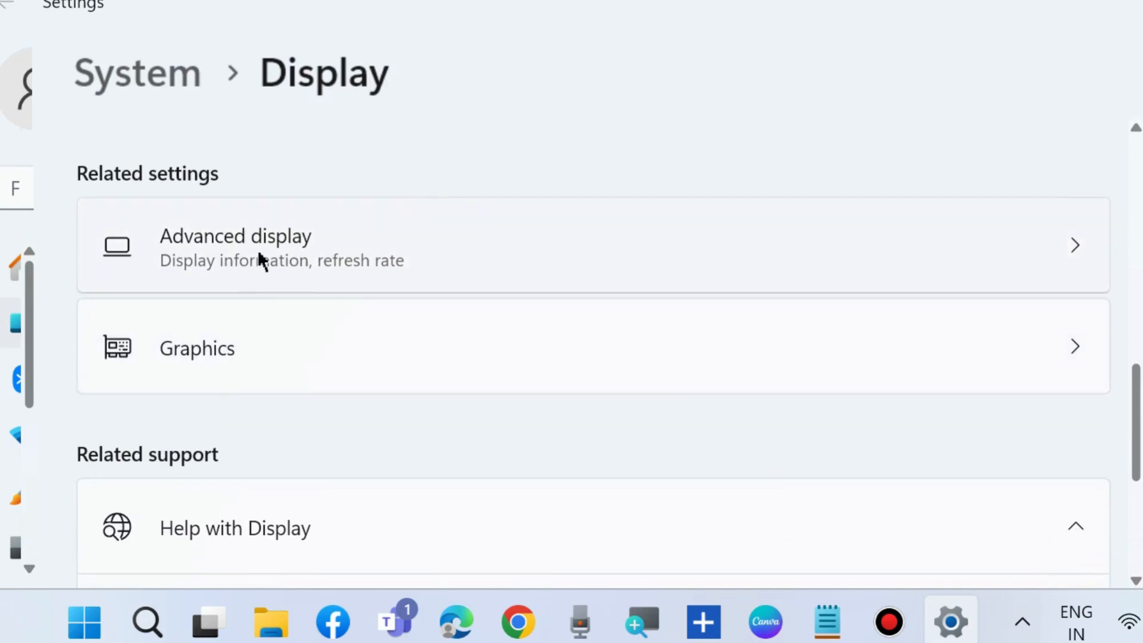
pyautogui.click(236, 244)
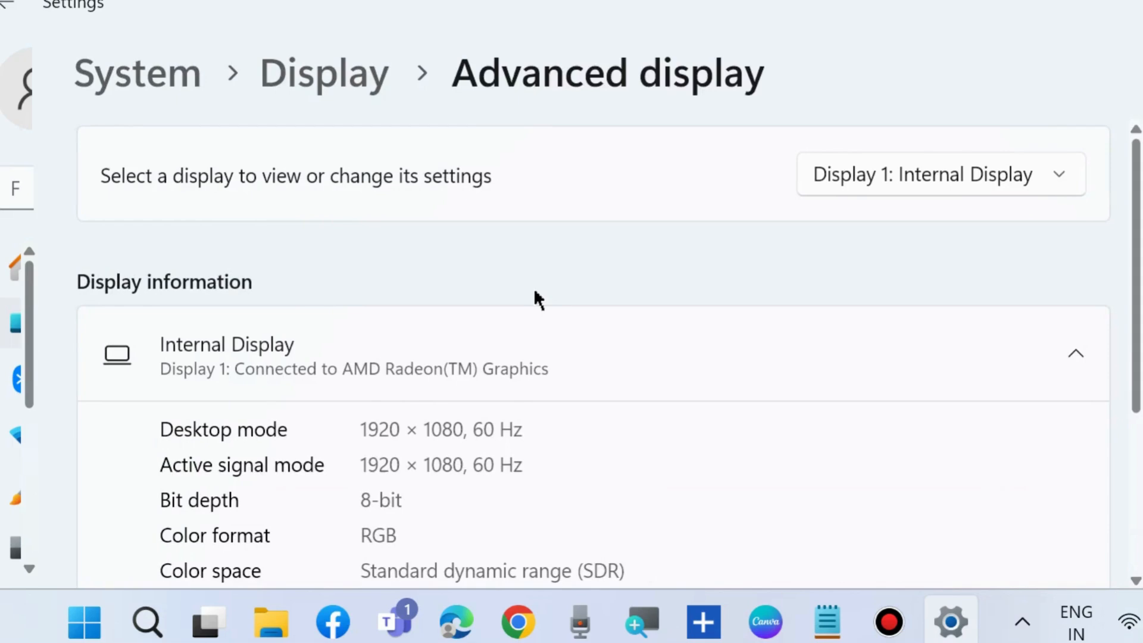
pyautogui.scroll(-3)
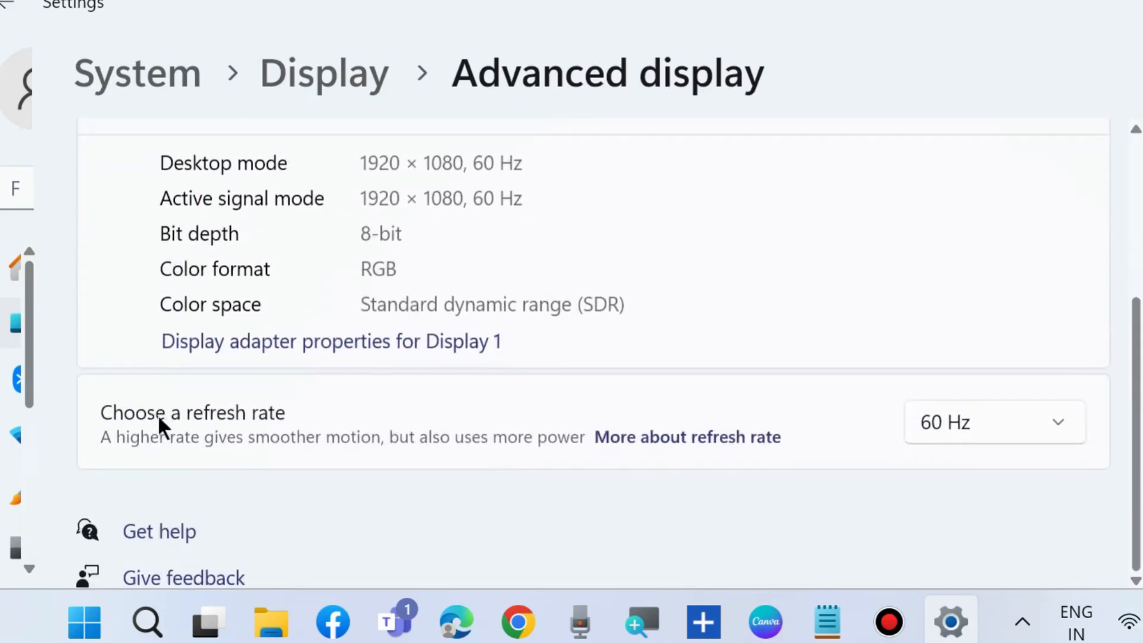
pyautogui.moveTo(309, 436)
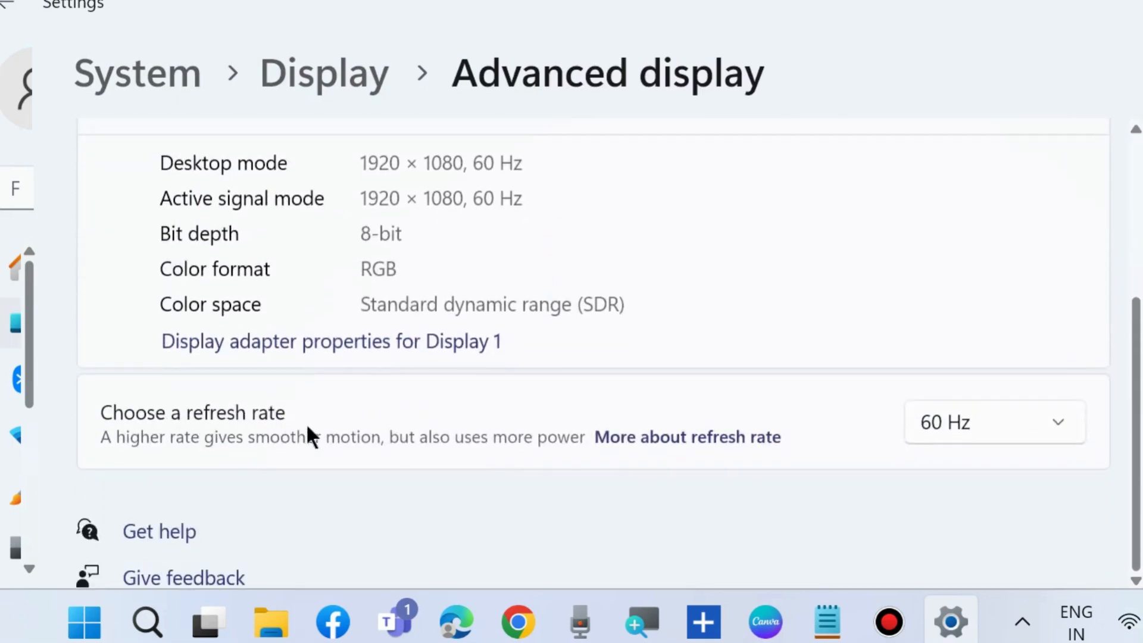
pyautogui.click(993, 421)
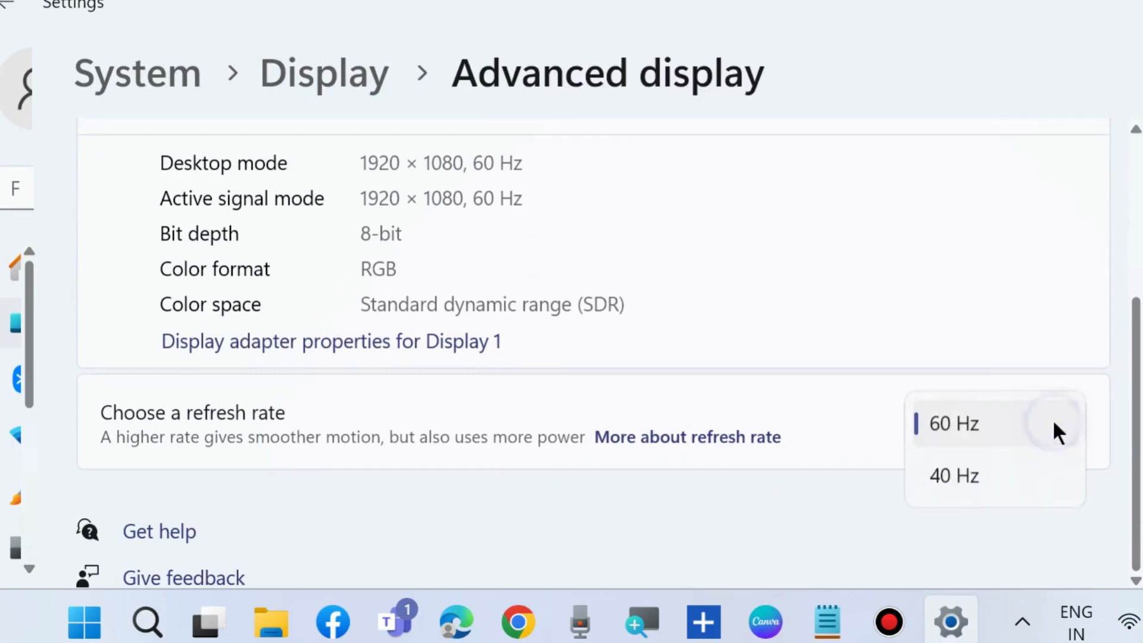
pyautogui.moveTo(944, 481)
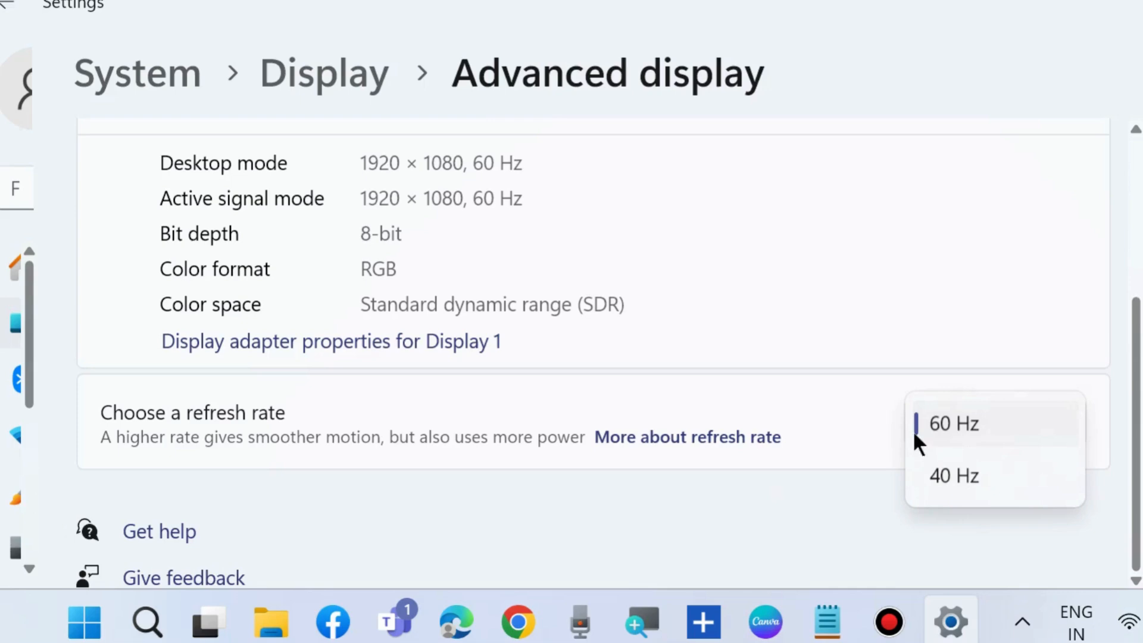
pyautogui.moveTo(945, 436)
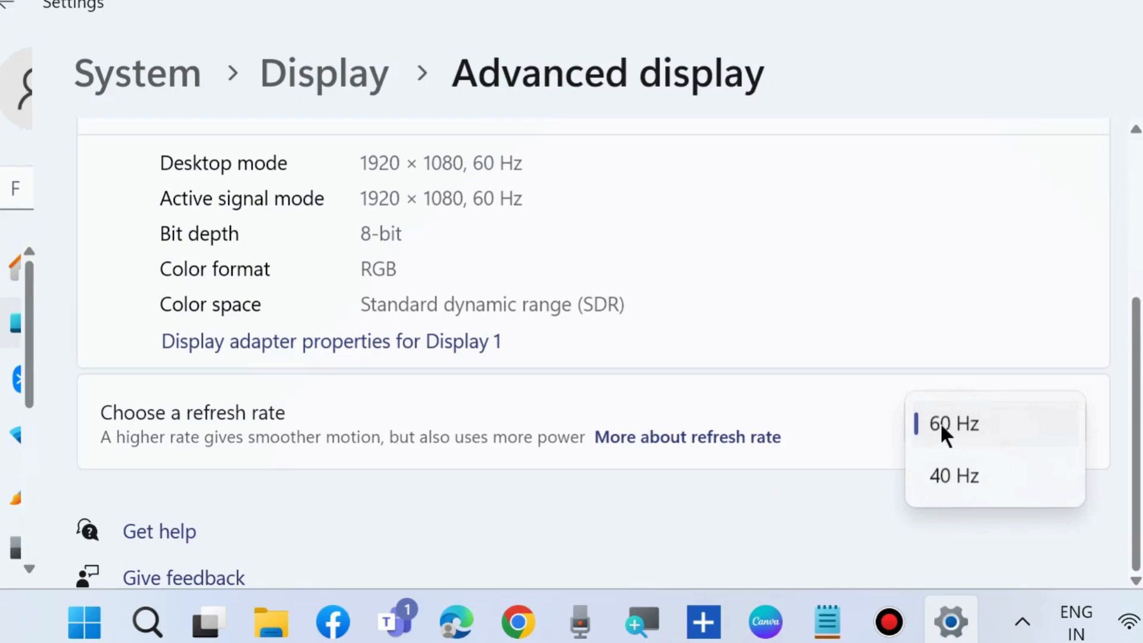
pyautogui.click(952, 424)
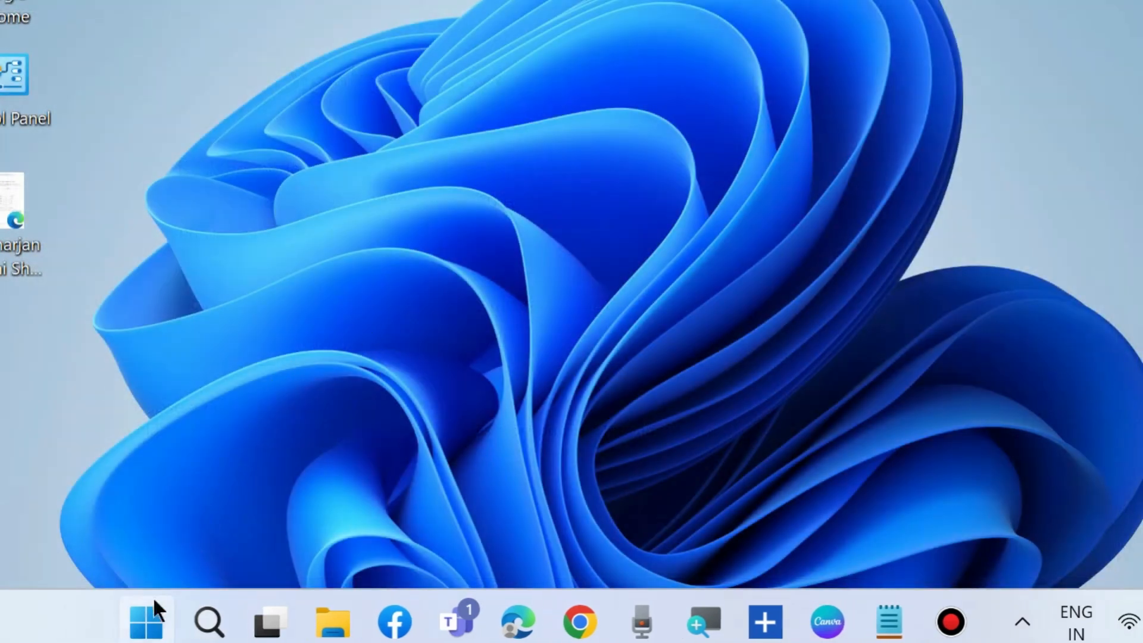
# - In Device Manager, run an automatic driver search for AMD Radeon(TM) Graphics; best driver already installed
pyautogui.rightClick(145, 622)
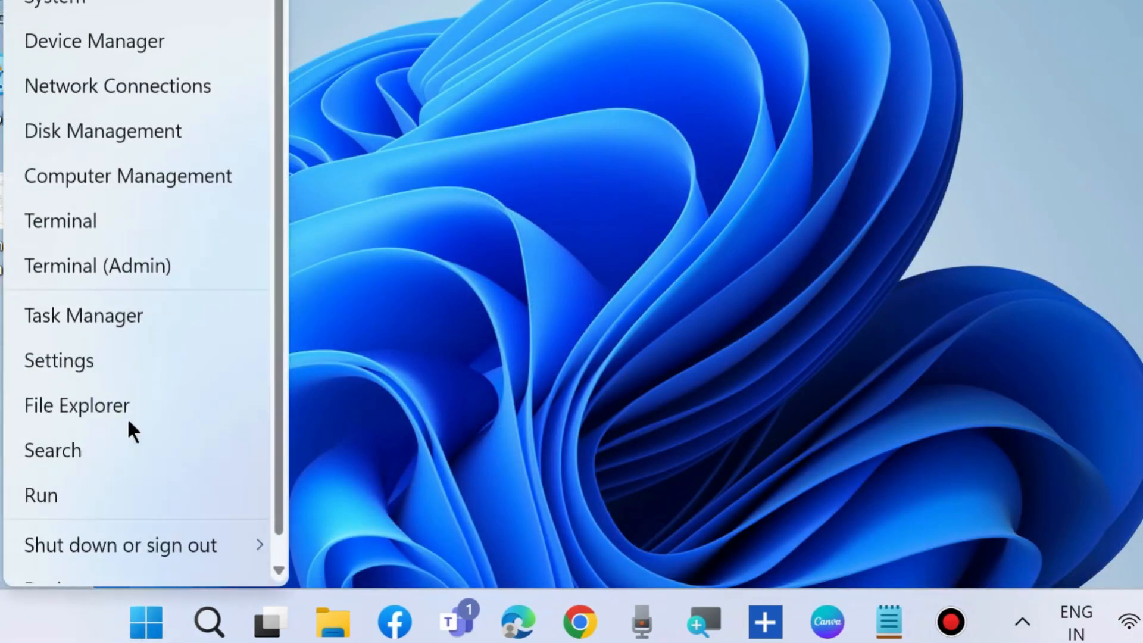
pyautogui.moveTo(94, 41)
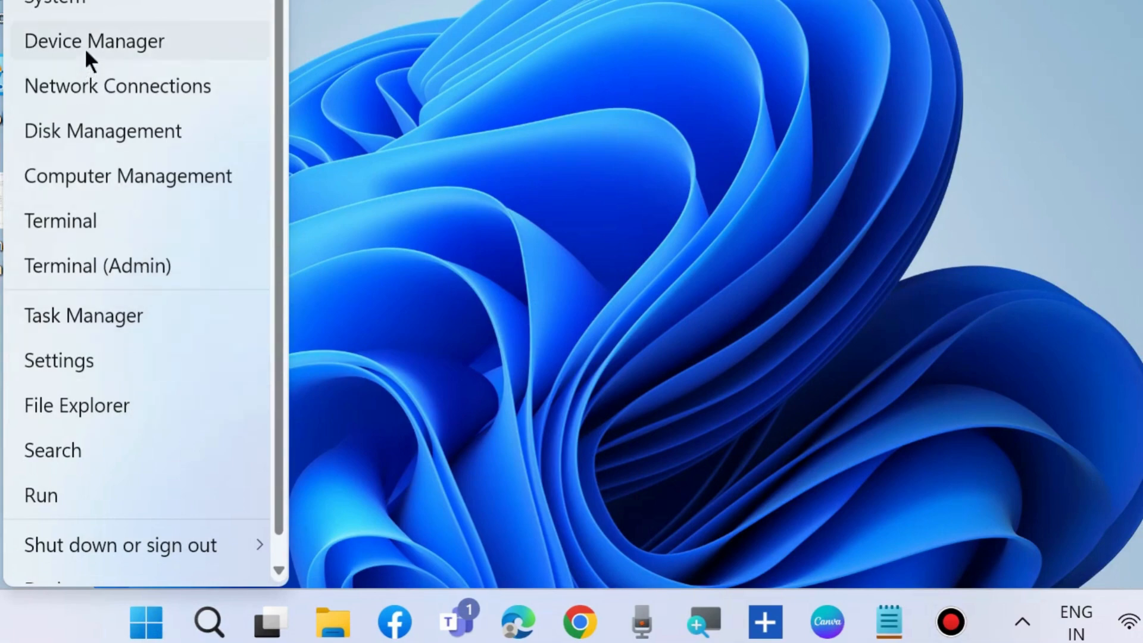
pyautogui.click(94, 41)
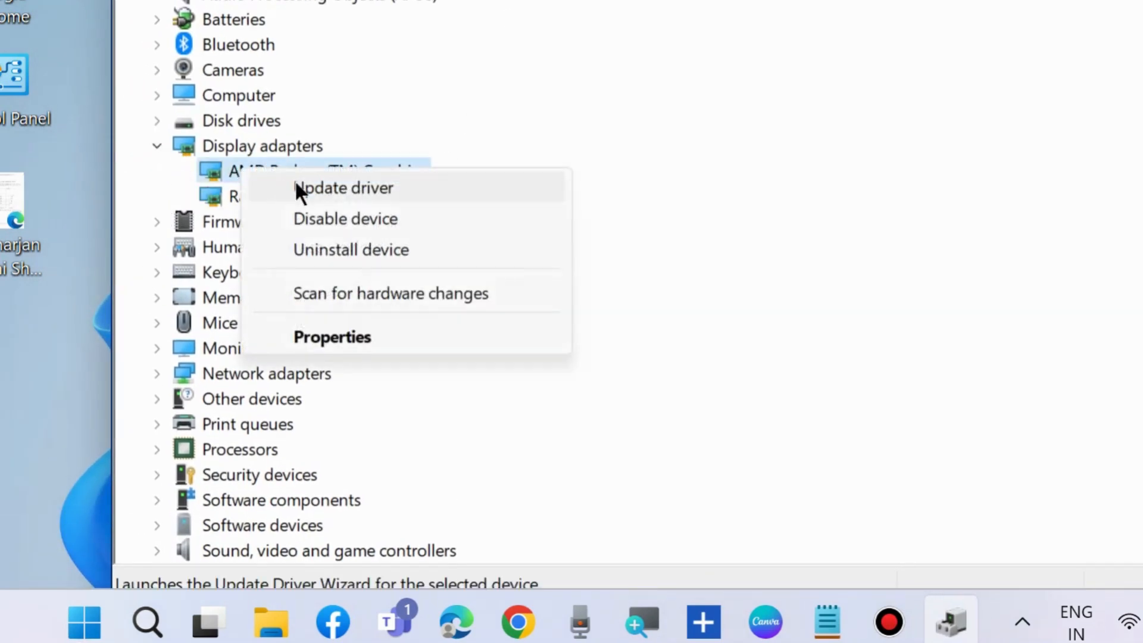
pyautogui.click(343, 187)
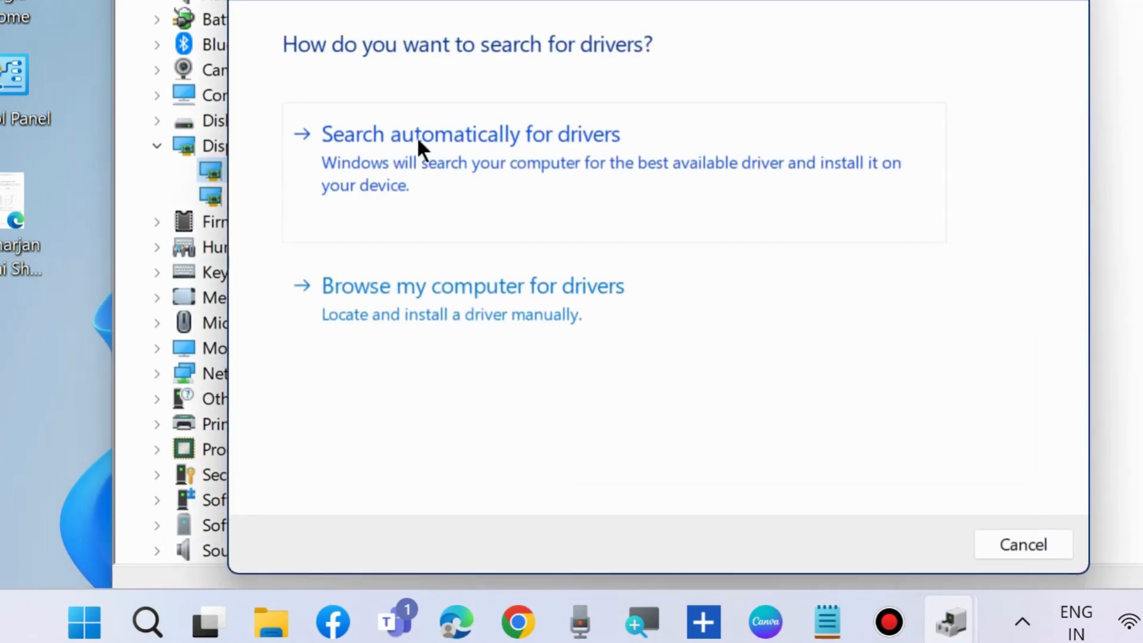
pyautogui.click(469, 134)
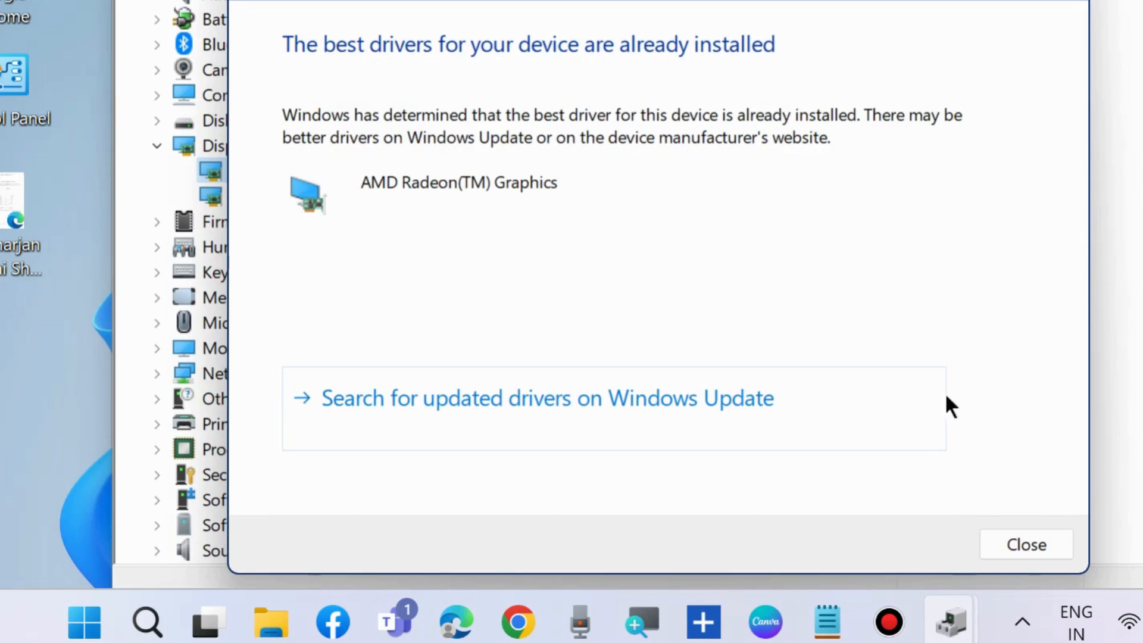
pyautogui.click(1025, 544)
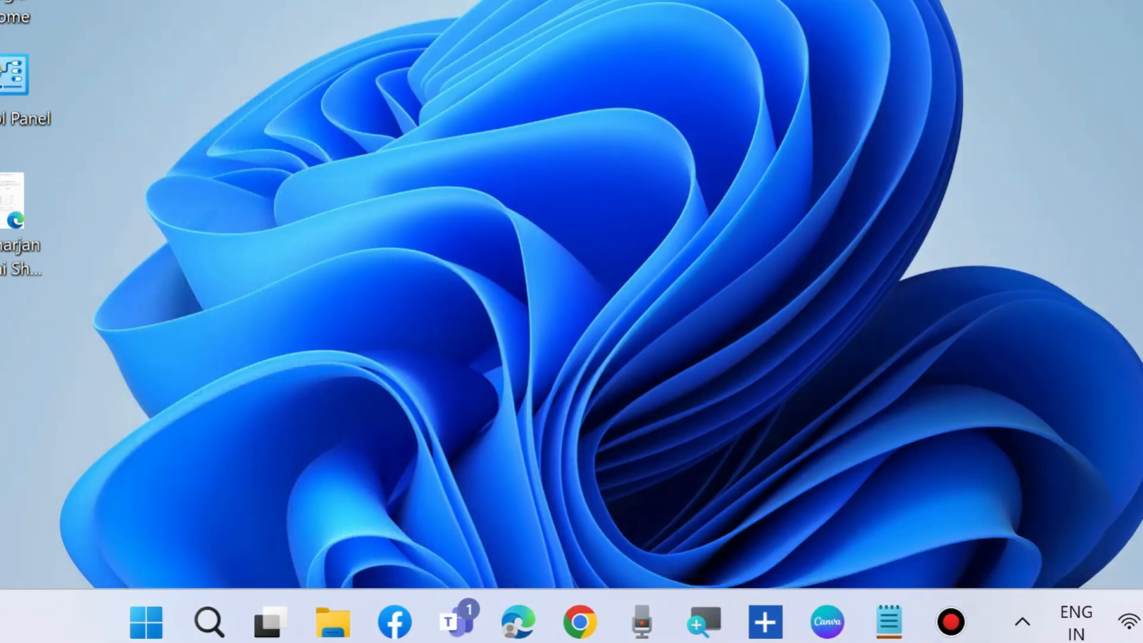
# - Launch an administrator Command Prompt at C:\Windows\System32 and show the Notepad note of DISM commands
pyautogui.click(209, 622)
pyautogui.write('cmd')
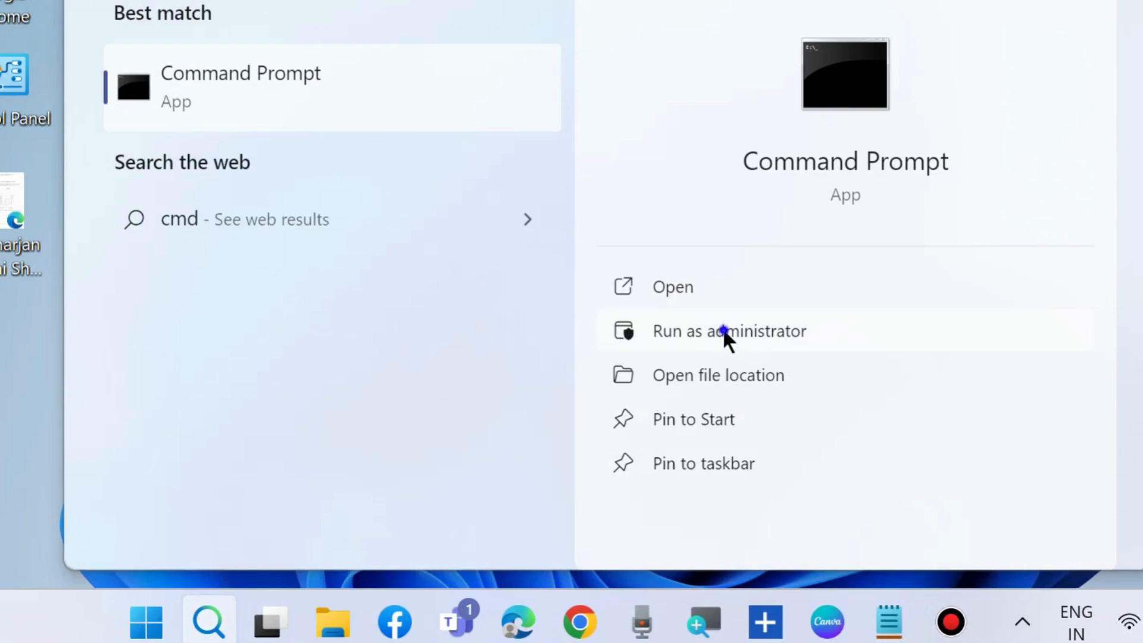
pyautogui.click(729, 329)
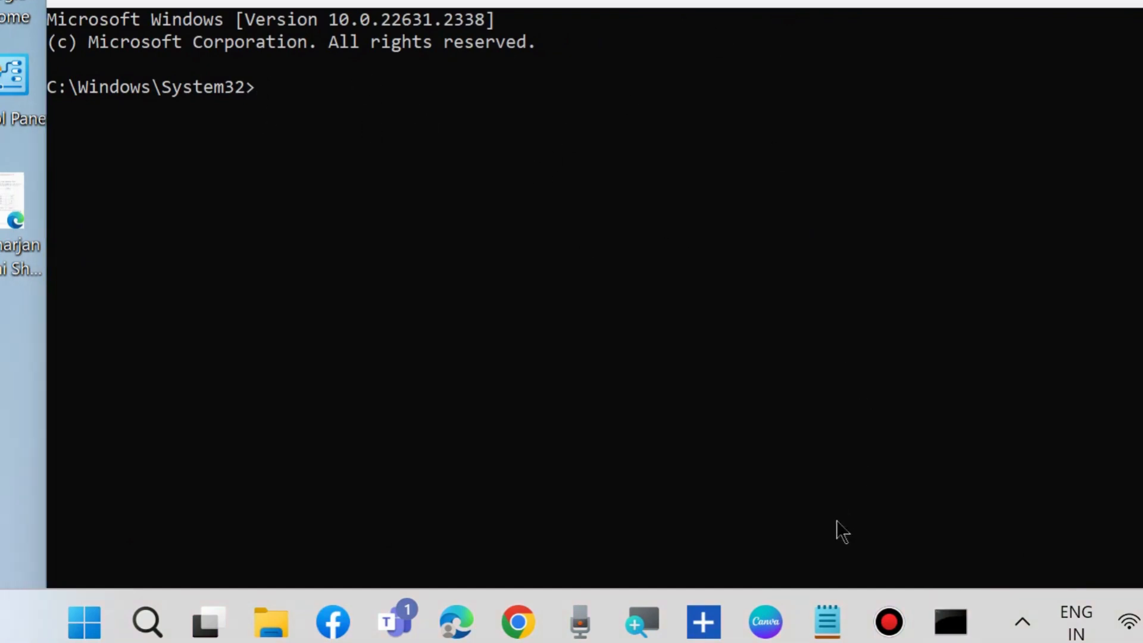
pyautogui.click(826, 621)
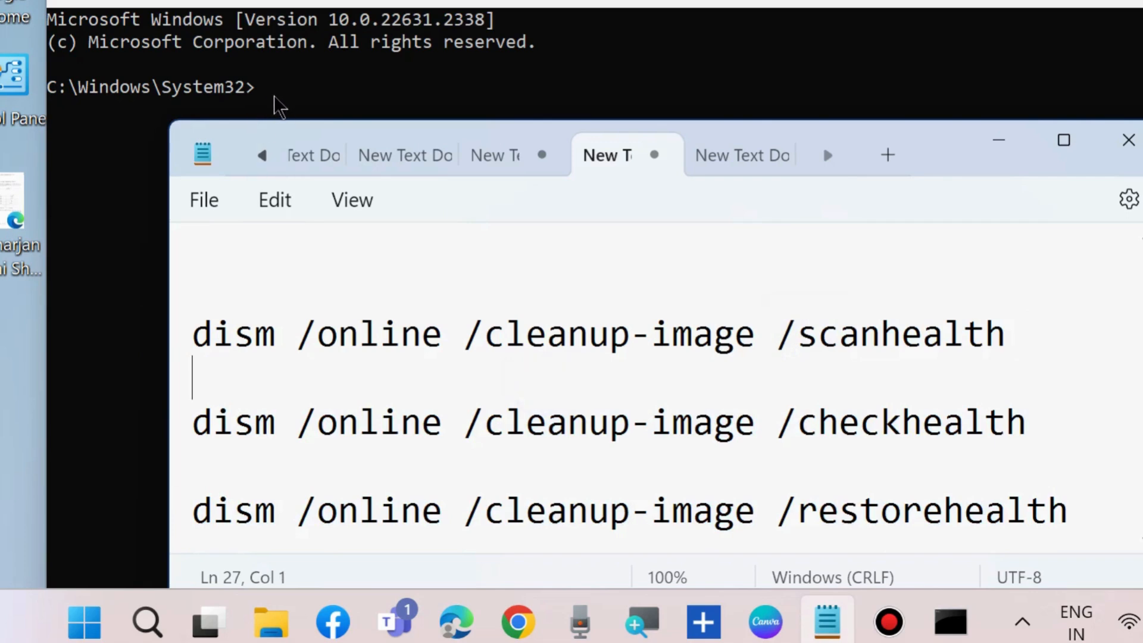
# - Run sfc /scannow in the administrator Command Prompt to start the system file check
pyautogui.click(950, 622)
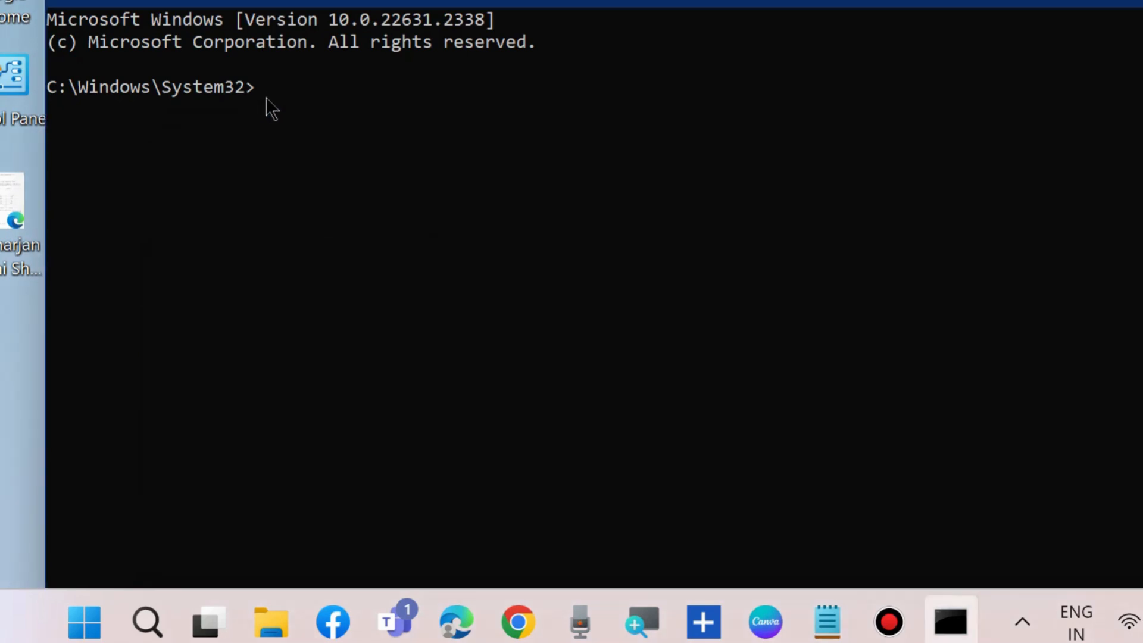
pyautogui.write('sfc')
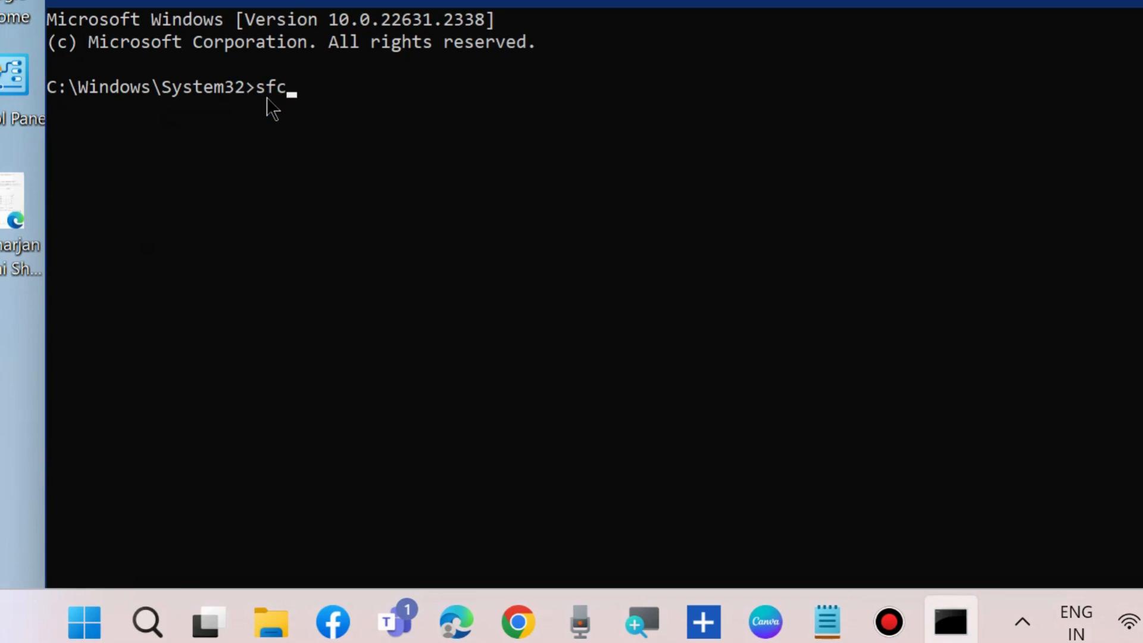
pyautogui.write('/scan')
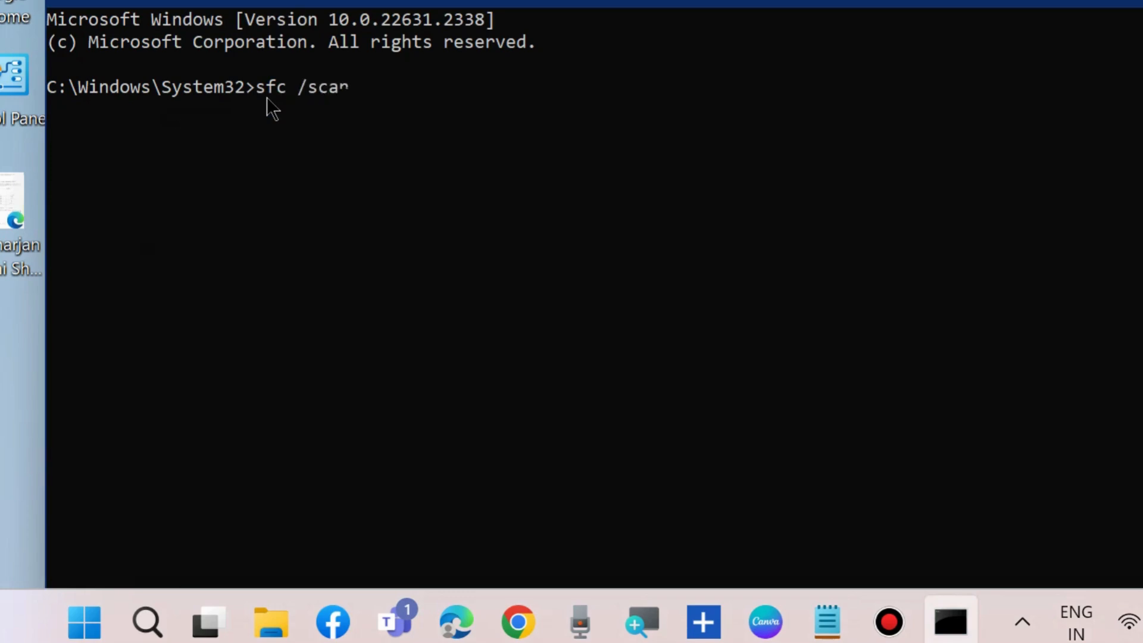
pyautogui.write('now')
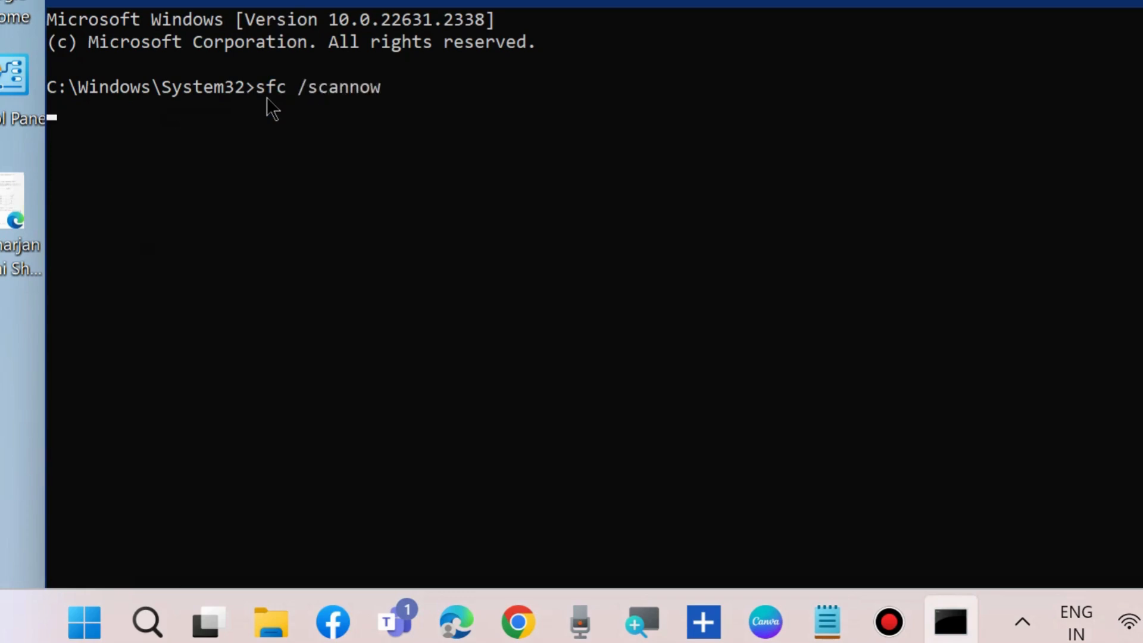